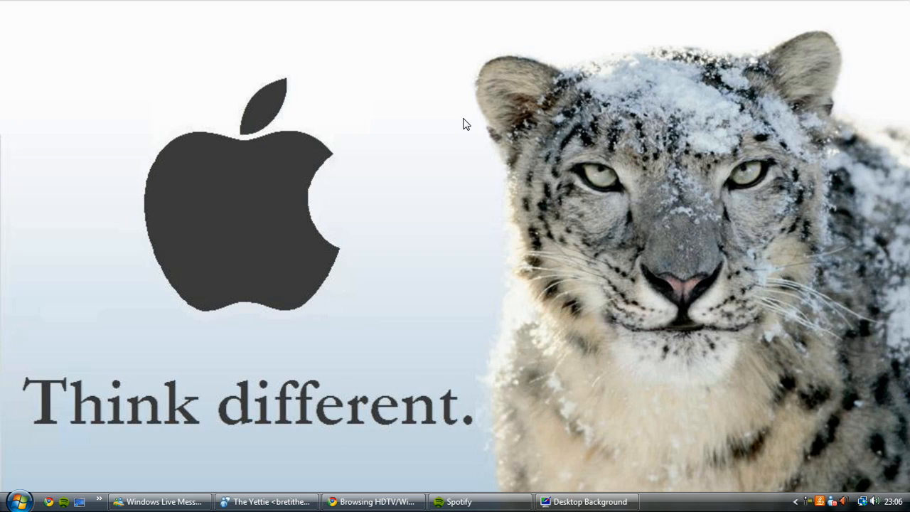
pyautogui.moveTo(666, 278)
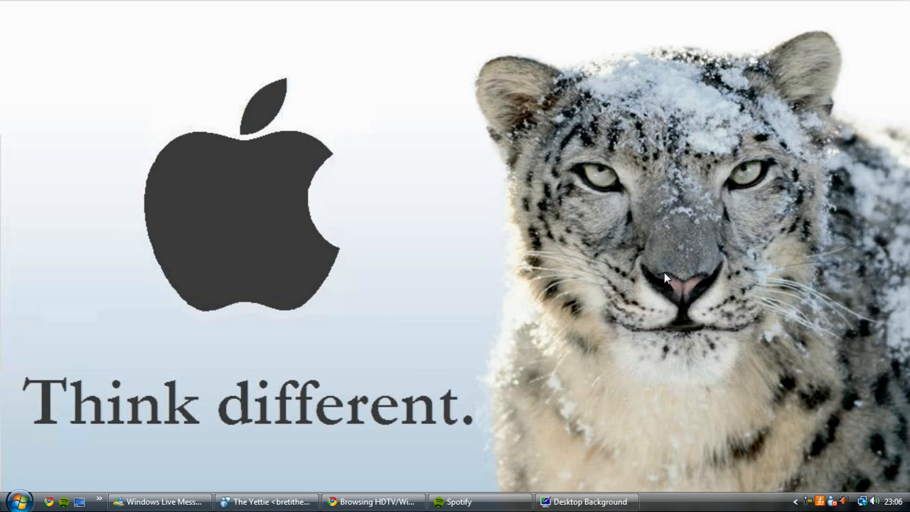